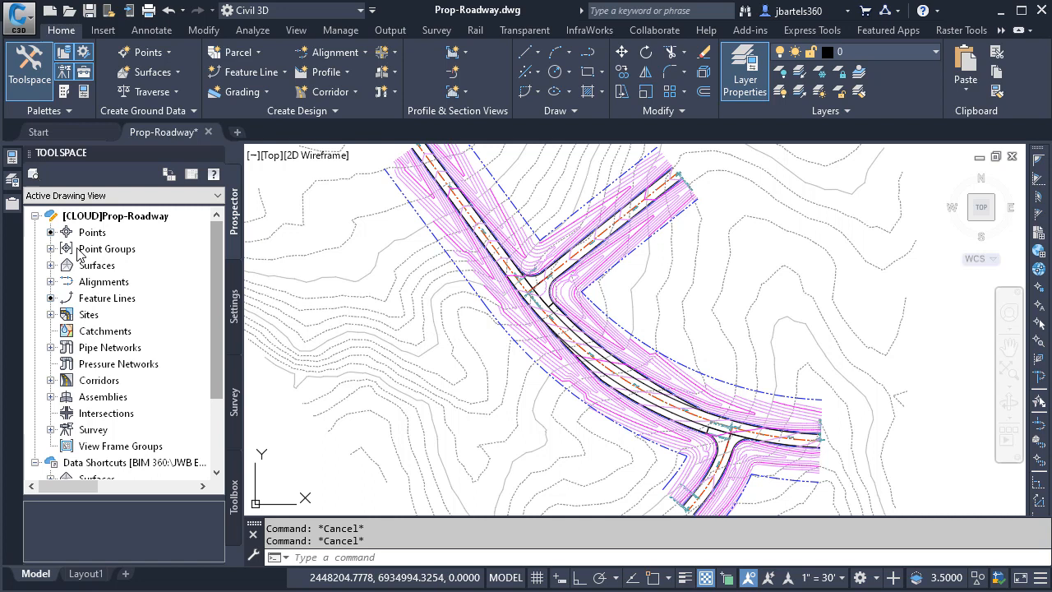
Step: Start XATTACH so the Select Reference File browser lists the project drawings
left_click(13, 205)
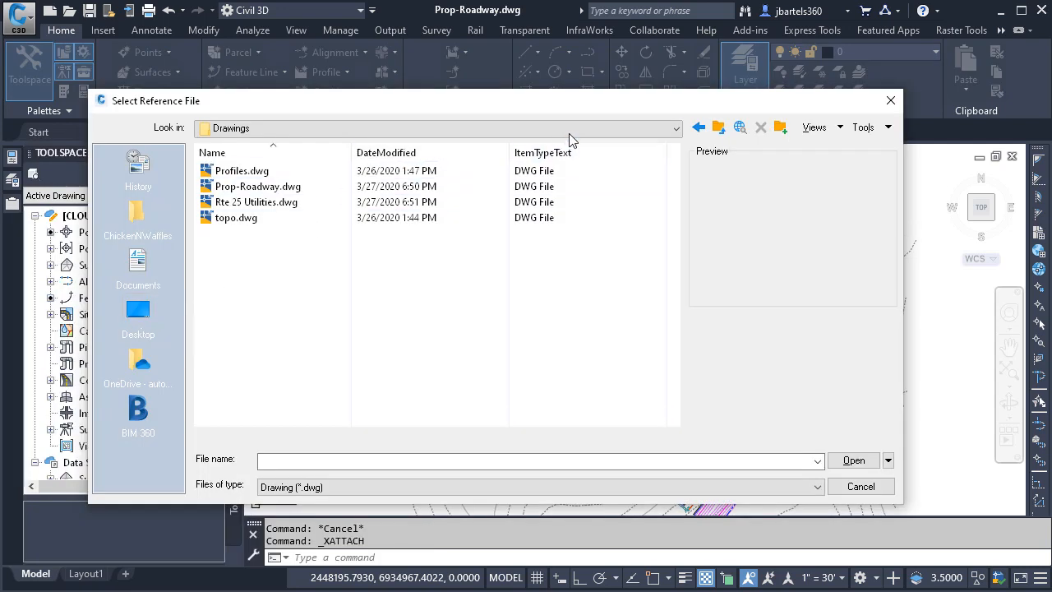
Step: Choose Rte 25 Utilities.dwg from the Drawings folder as the reference to attach as an overlay
left_click(674, 128)
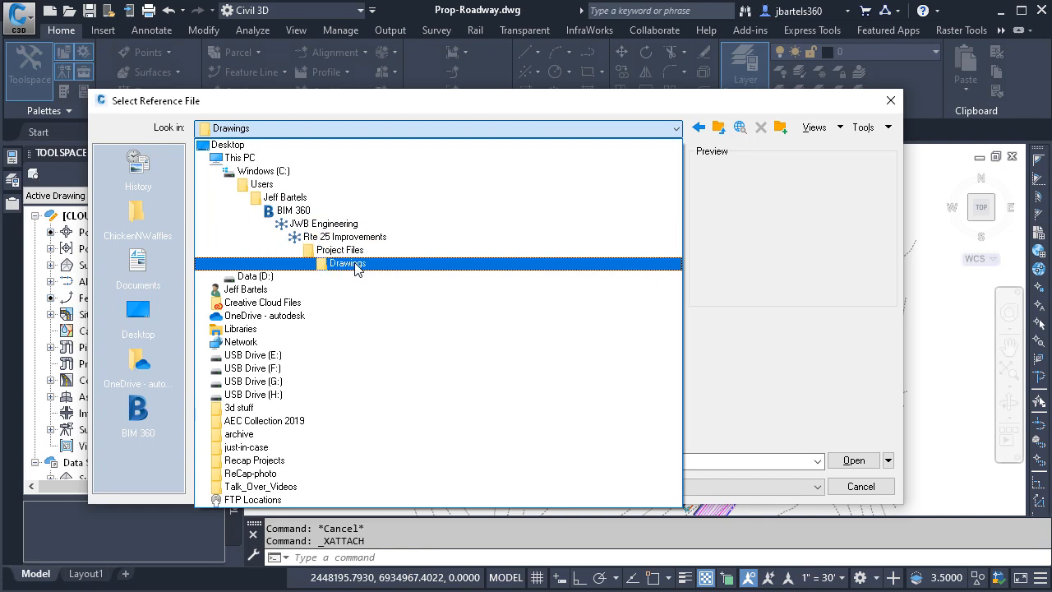
double_click(346, 263)
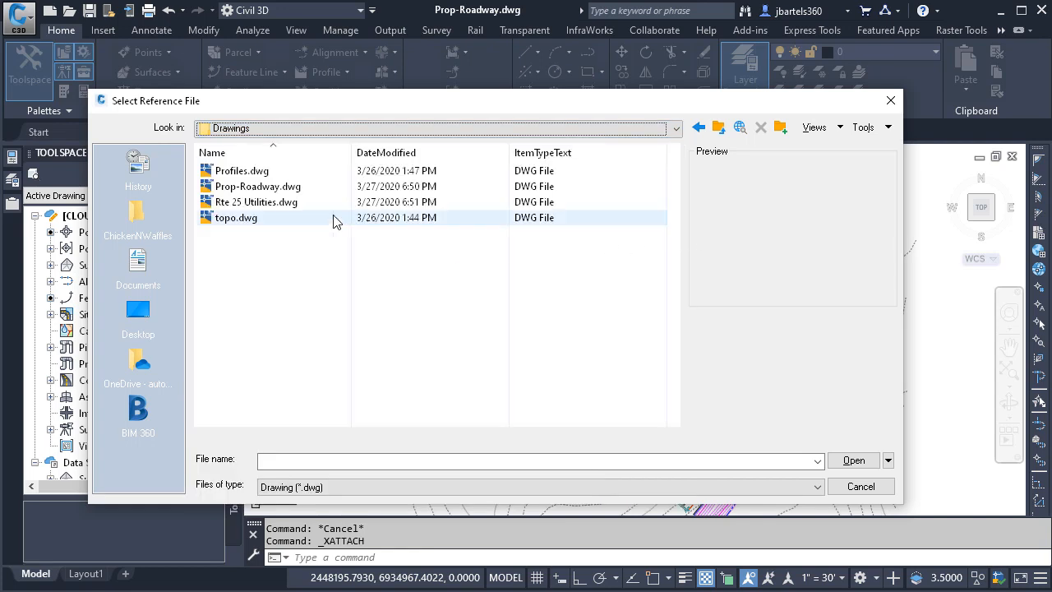
left_click(256, 200)
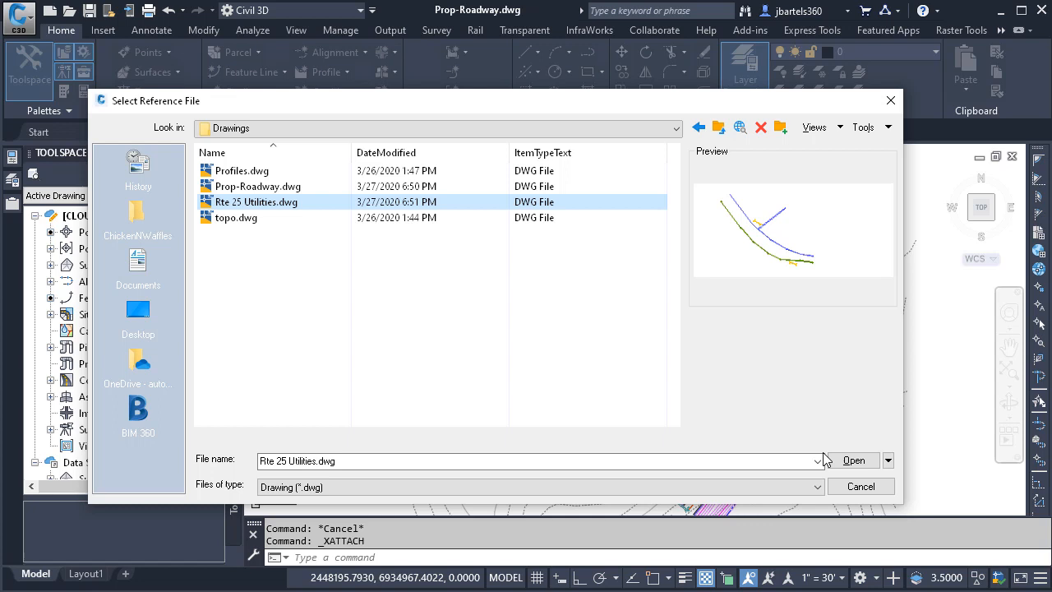
left_click(853, 460)
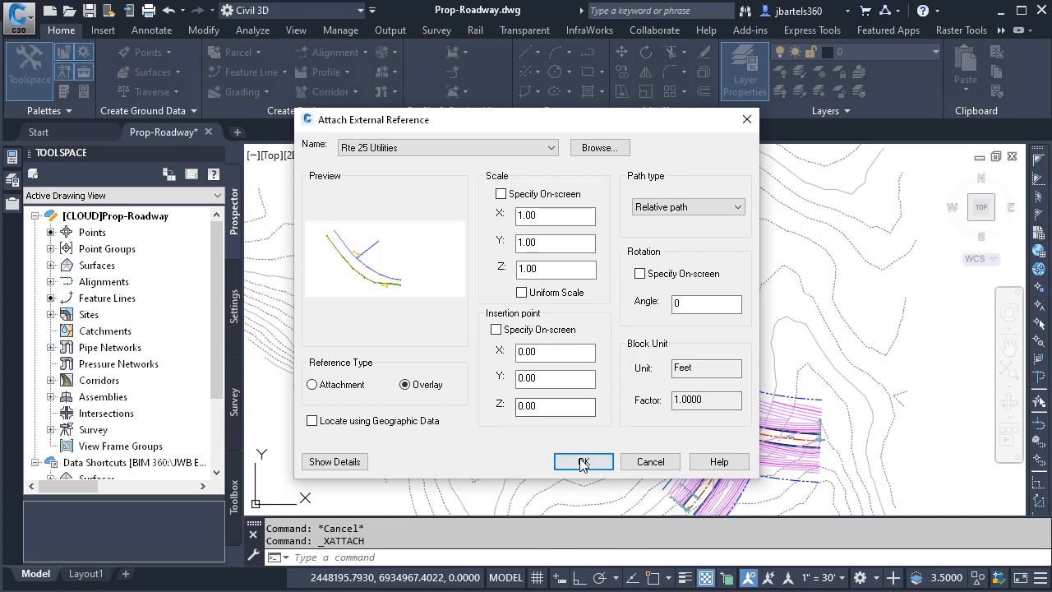
Step: Attach Rte 25 Utilities as an overlay and bring up the External References list showing it loaded
left_click(582, 460)
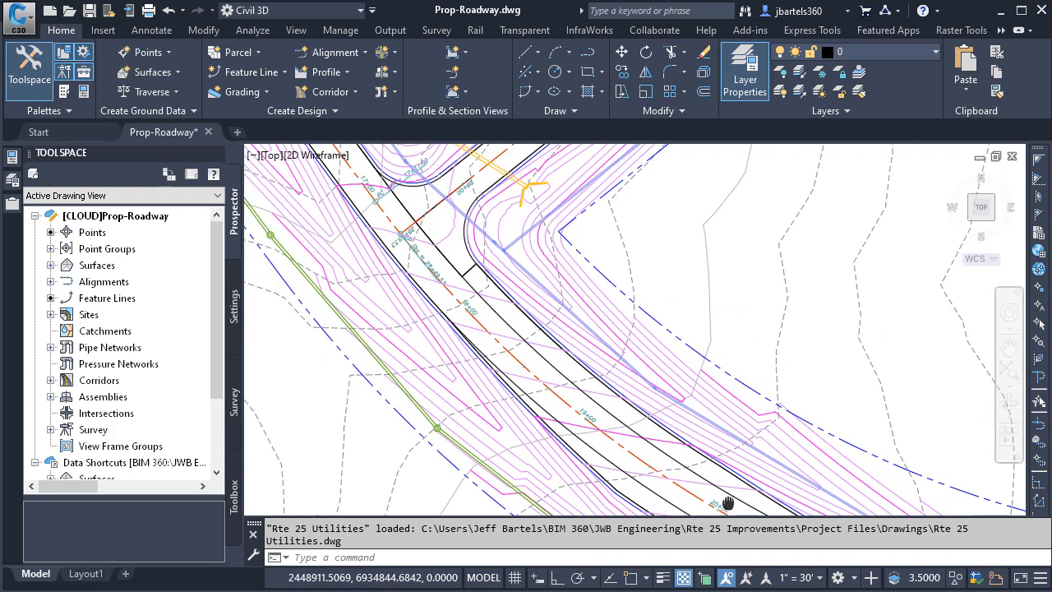
left_click_drag(727, 503, 702, 484)
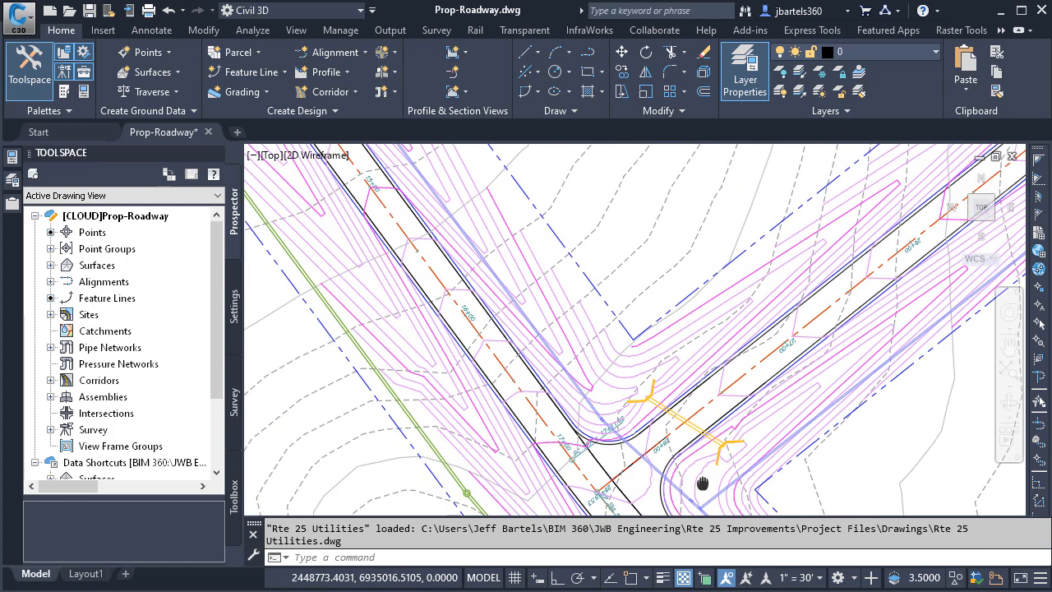
left_click_drag(704, 483, 591, 273)
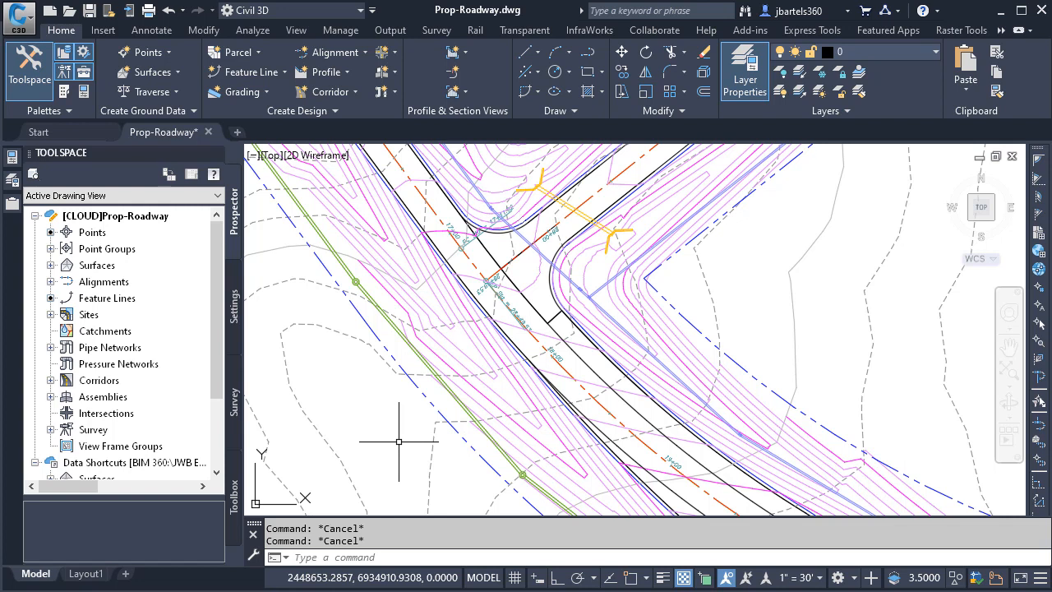
left_click(13, 204)
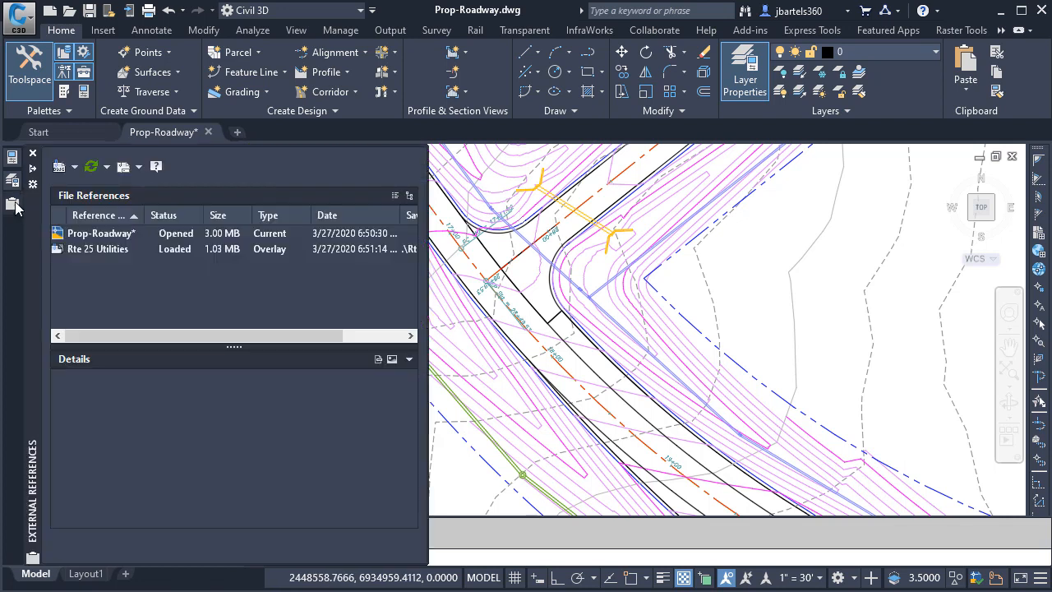
Step: Review the Rte 25 Utilities reference details: loaded overlay, 1.03 MB, relative path
left_click(100, 248)
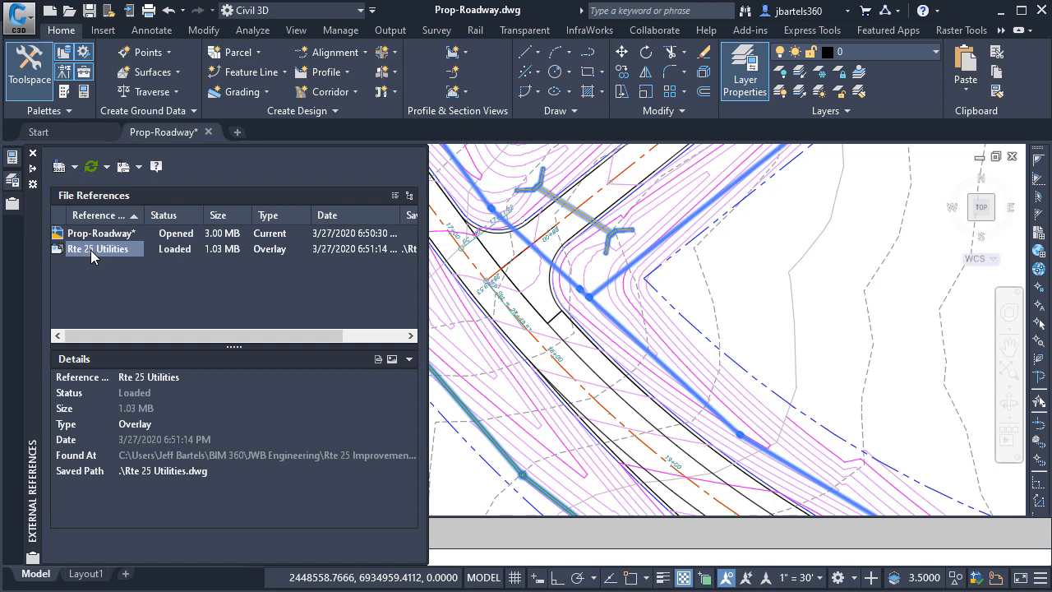
left_click(98, 248)
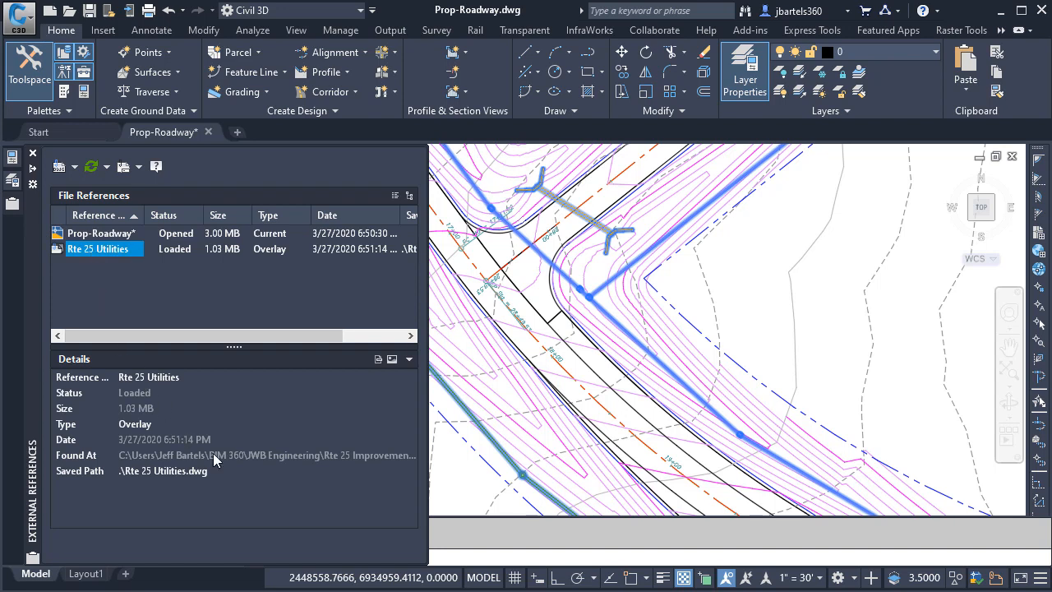
mouse_move(217, 454)
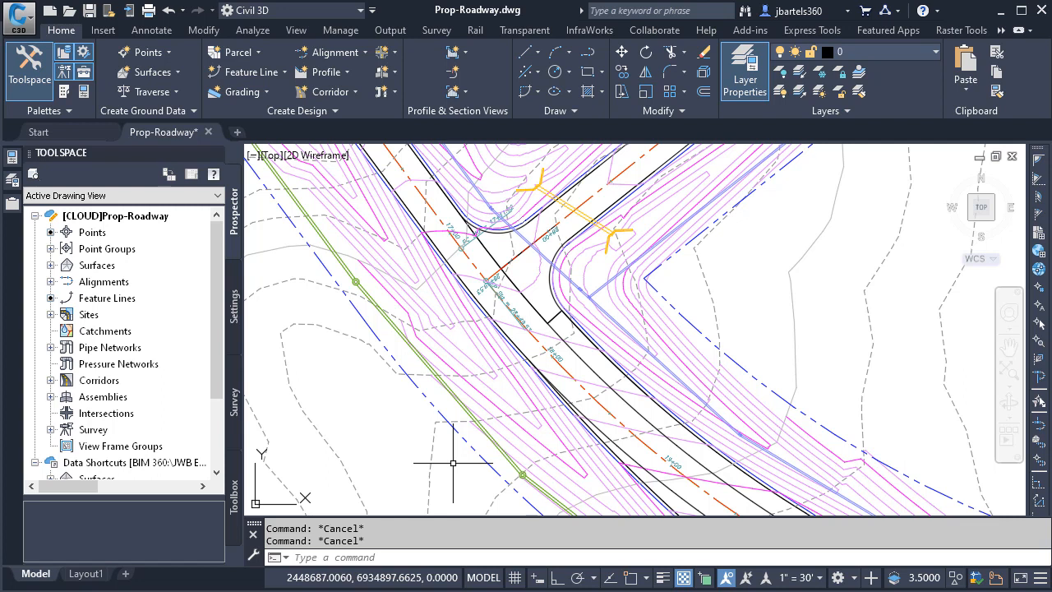
mouse_move(470, 435)
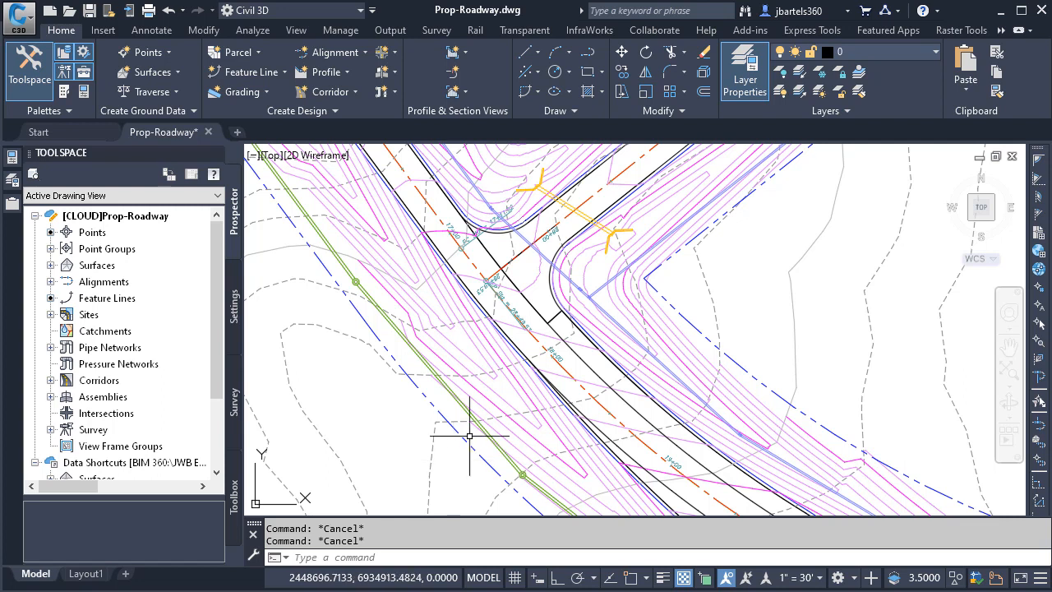
Step: Show the External References palette again with the Rte 25 Utilities overlay loaded
left_click(654, 29)
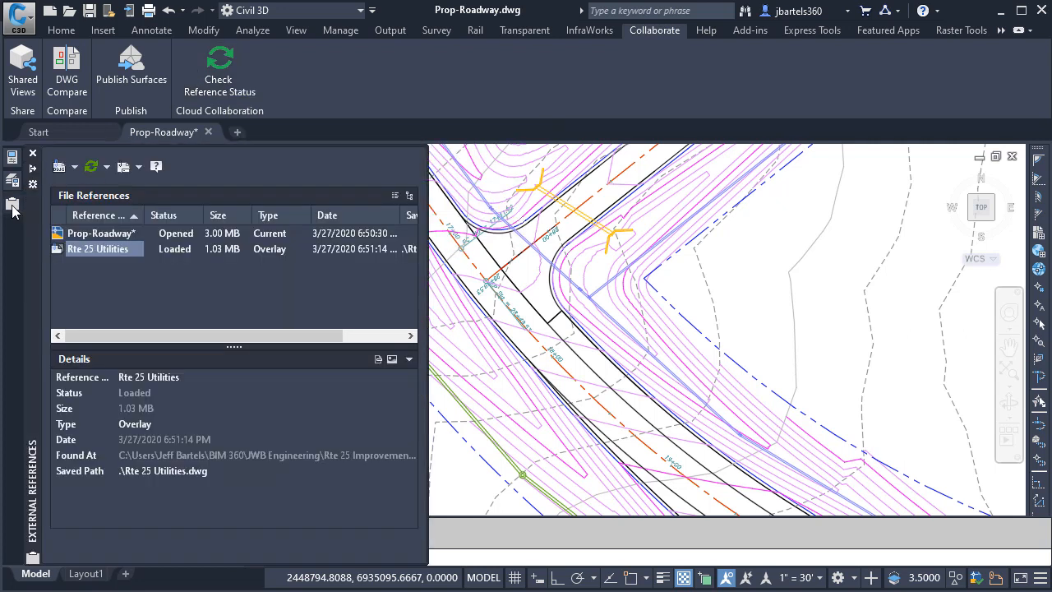
Step: List the actions for Rte 25 Utilities: unload, reload, detach and bind
right_click(97, 248)
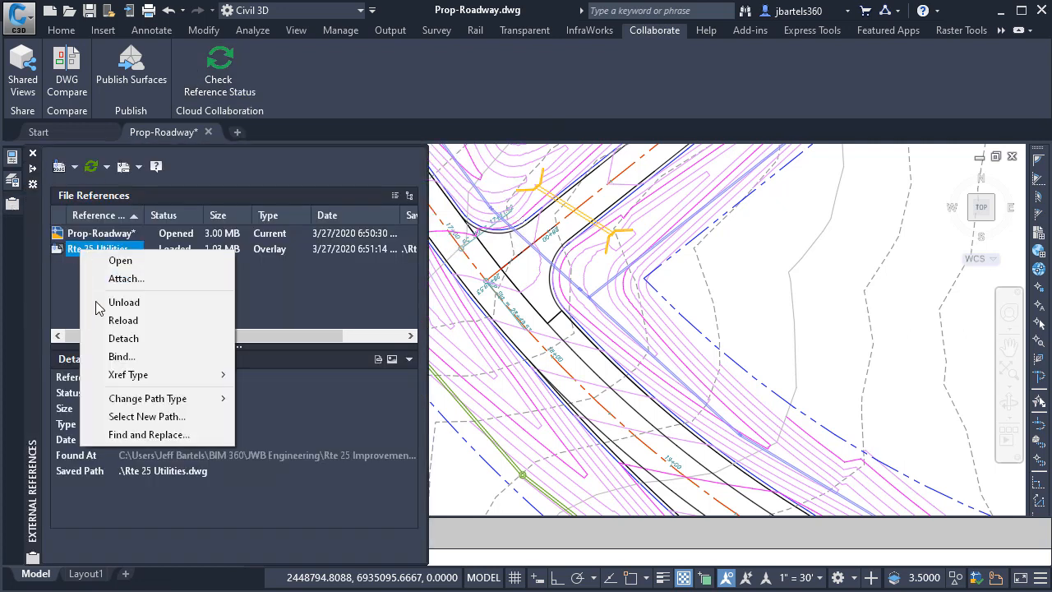
mouse_move(220, 368)
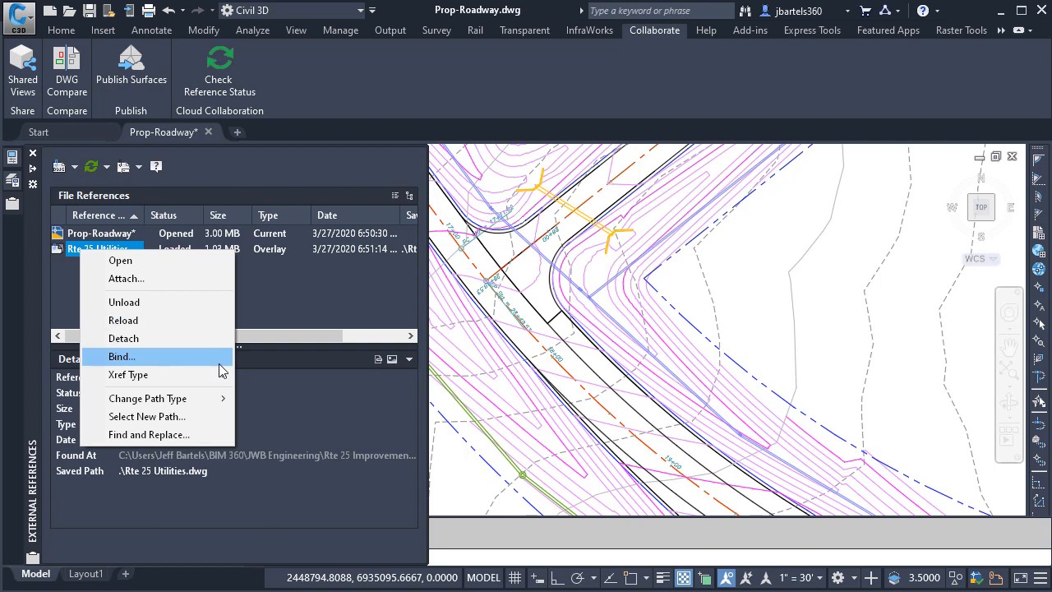